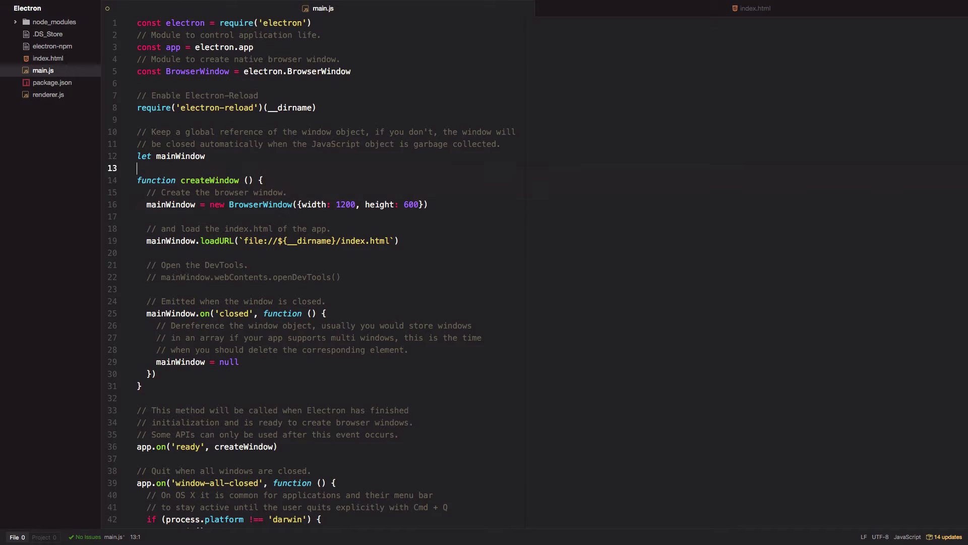
Declare let childWindow as an 800x400 BrowserWindow loading index_child.html, with a closed handler.
type("let mainWindow")
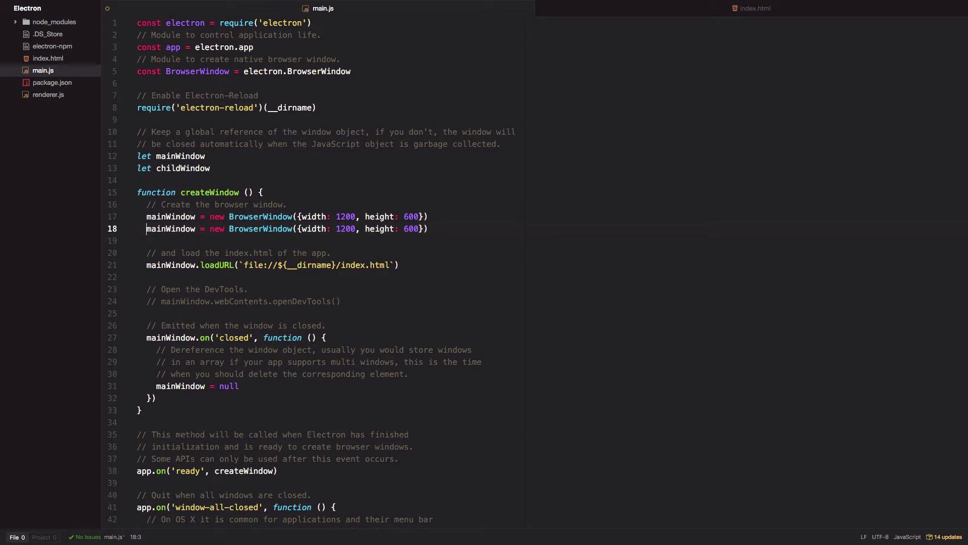
type("childWindow")
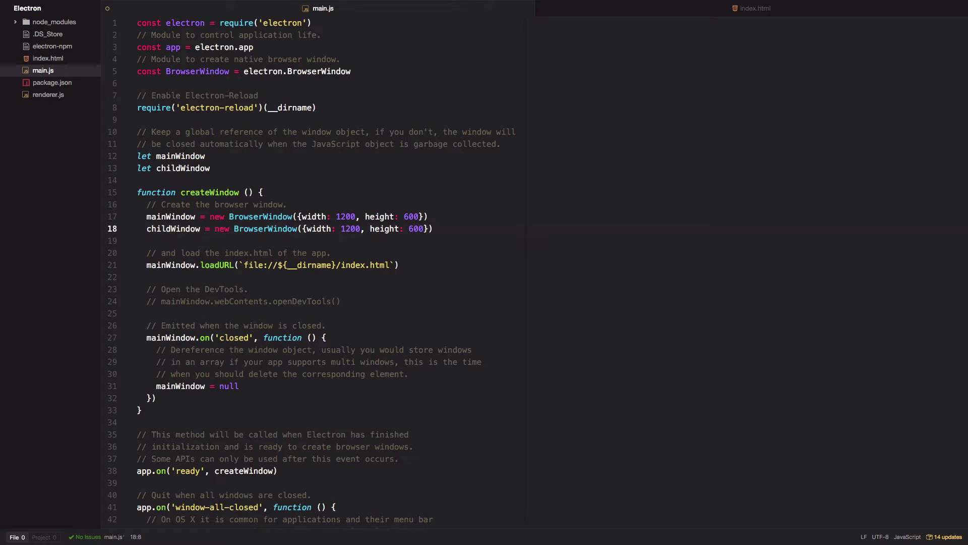
type("800")
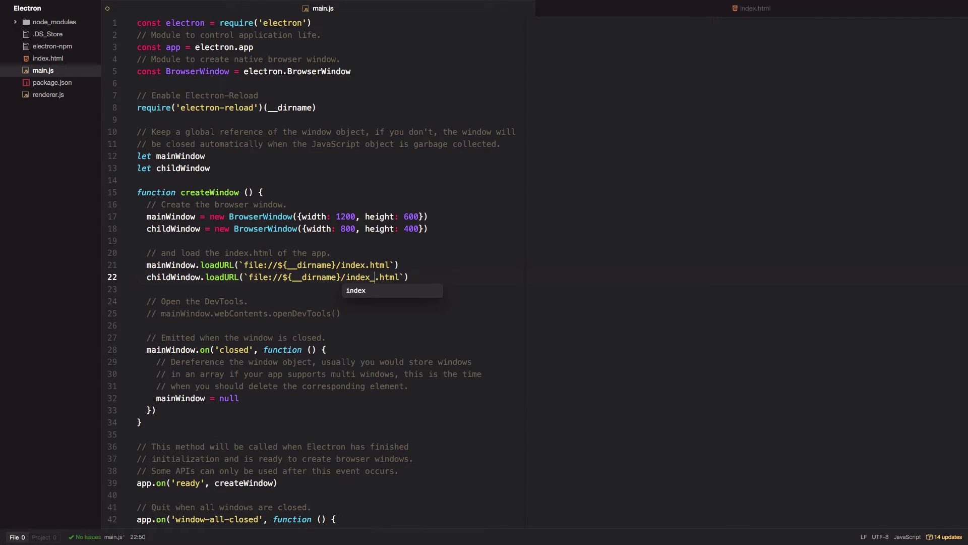
type("_child")
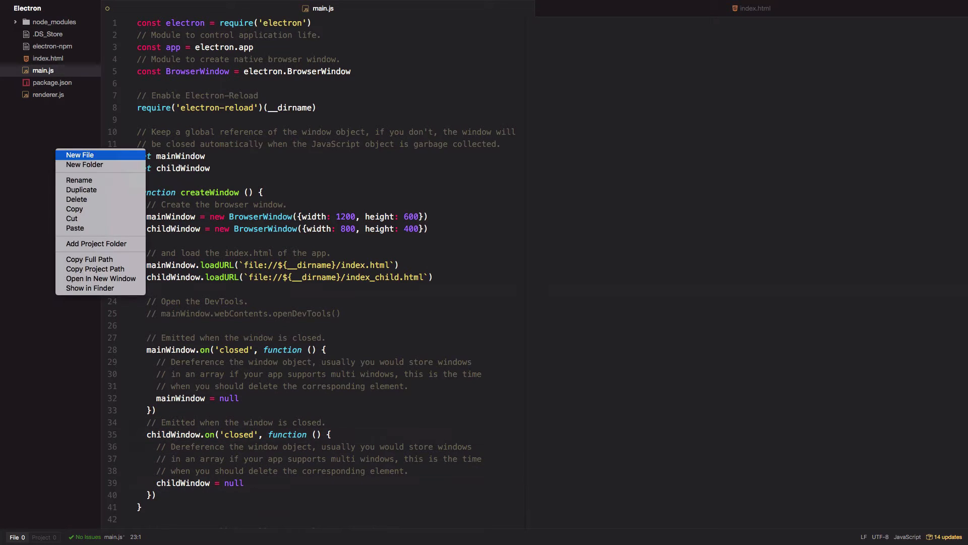
Create index_child.html from index.html's markup with background-color blue.
left_click(81, 155)
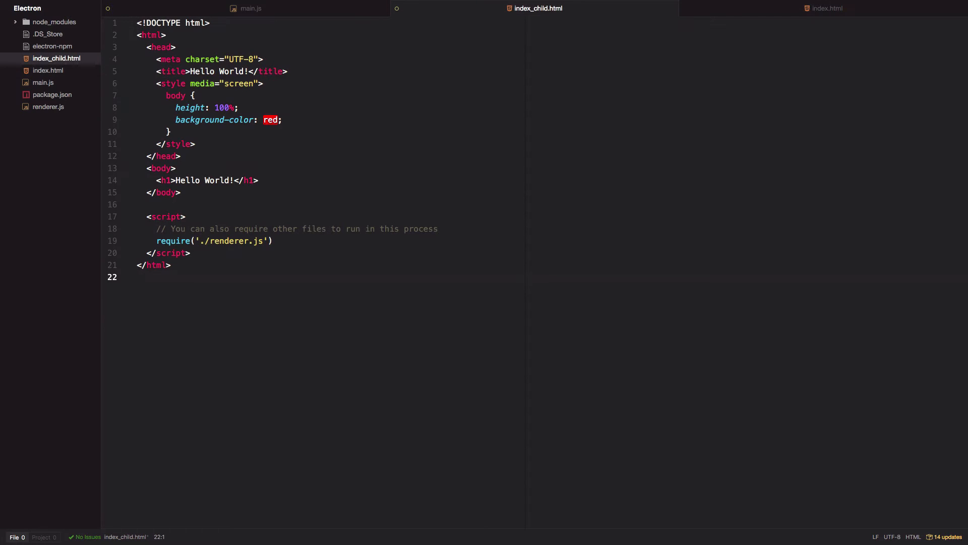
type("b")
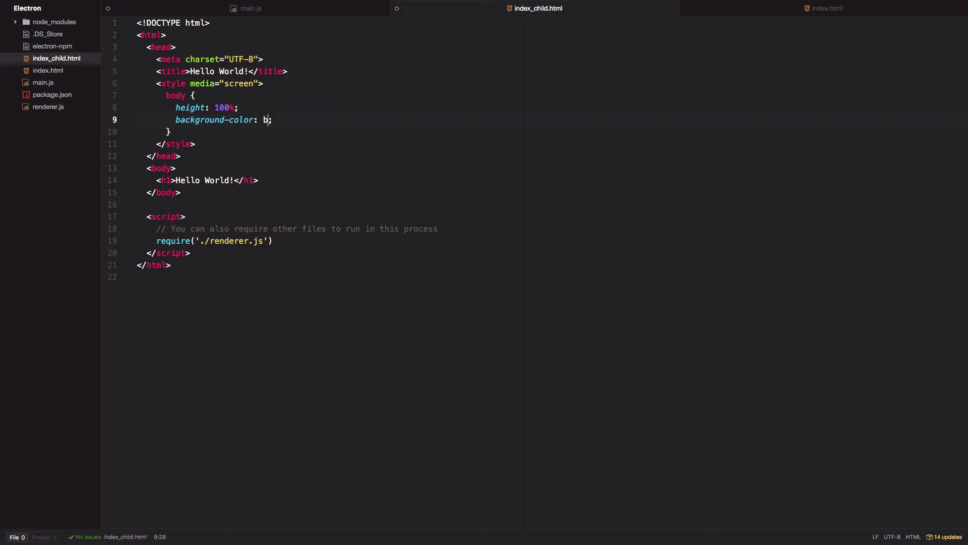
type("lue")
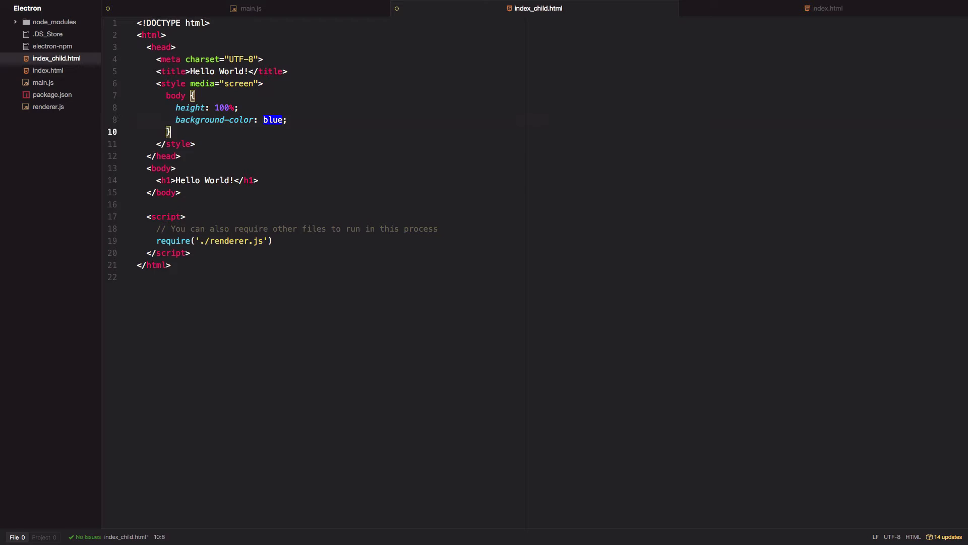
Change the page heading to 'Hello World from Child Window!'.
left_click(229, 180)
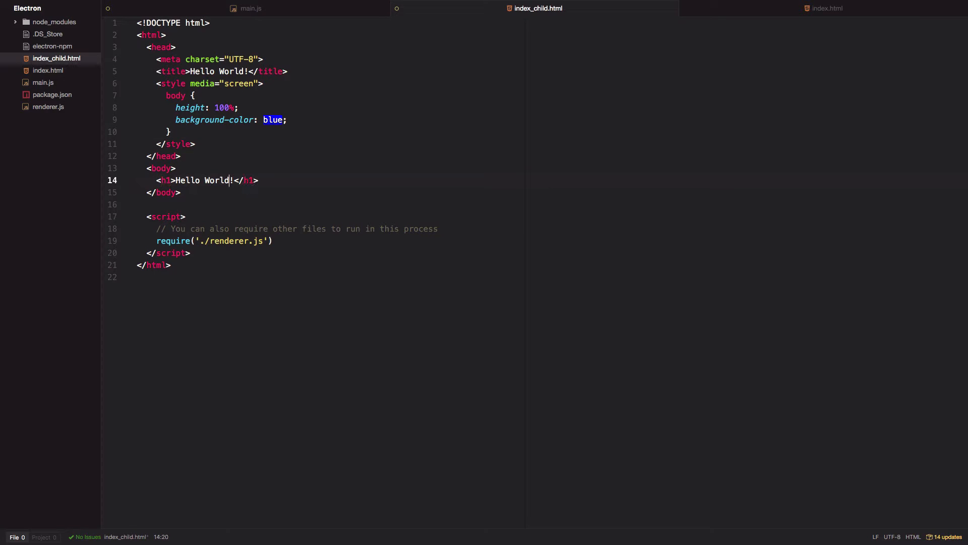
type("from")
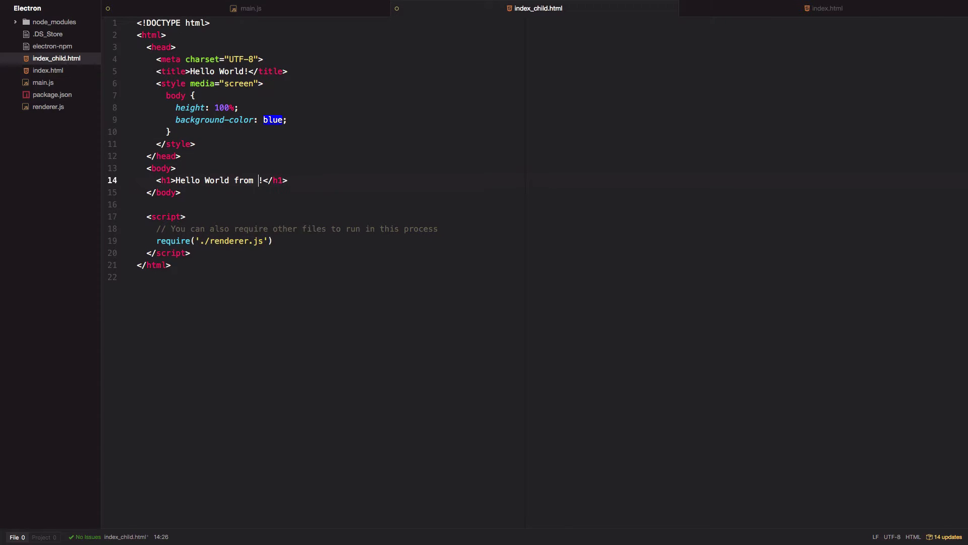
type("Child Wi")
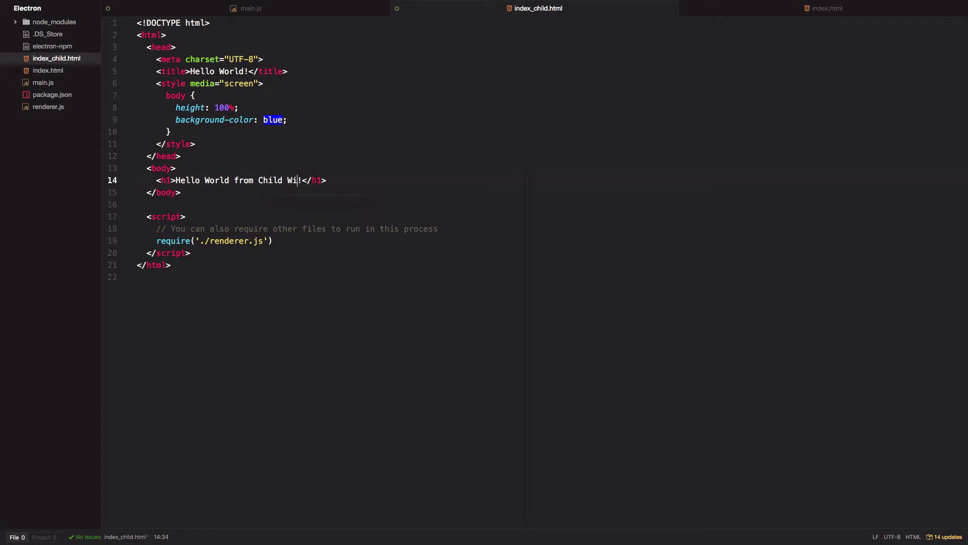
type("ndow!")
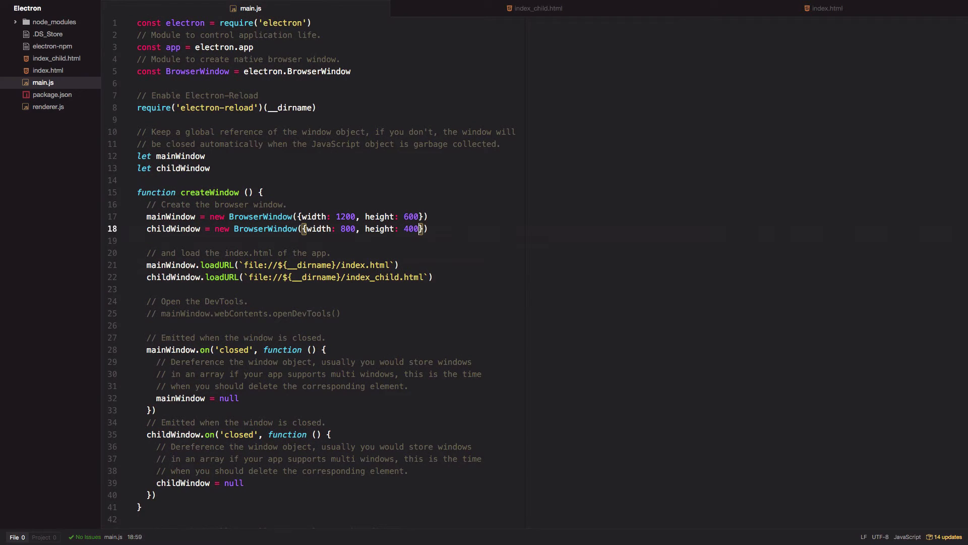
Add parent: mainWindow to the childWindow options and begin a modal option.
type("parent:")
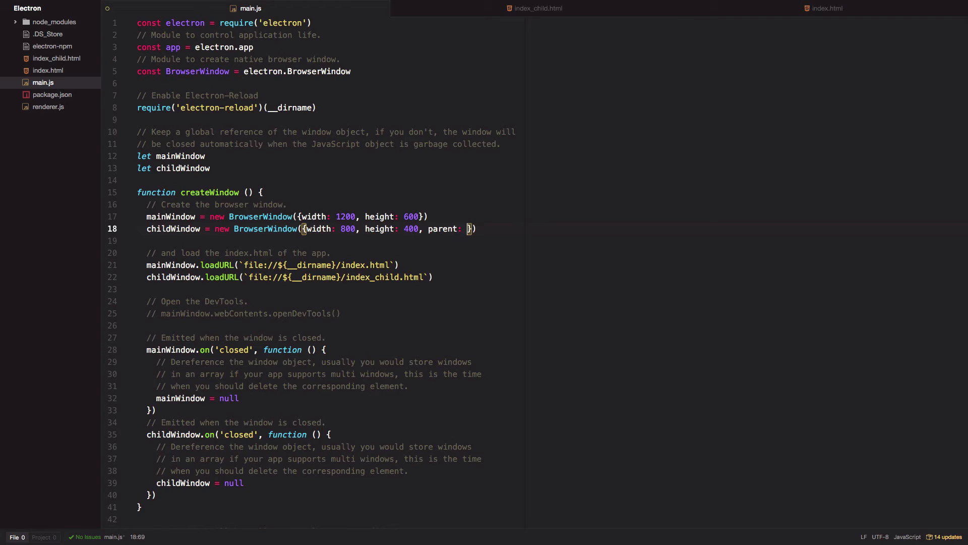
type("mainWindow")
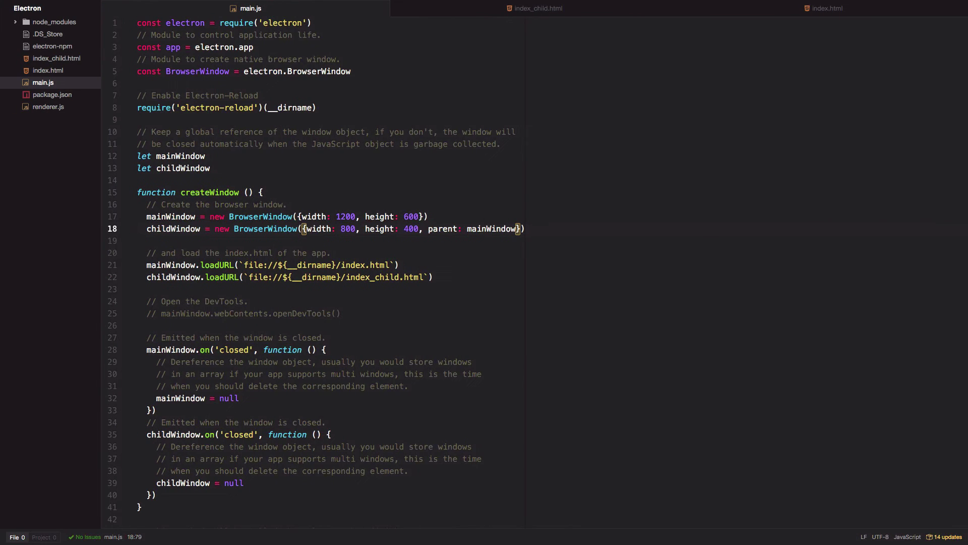
type(", modal")
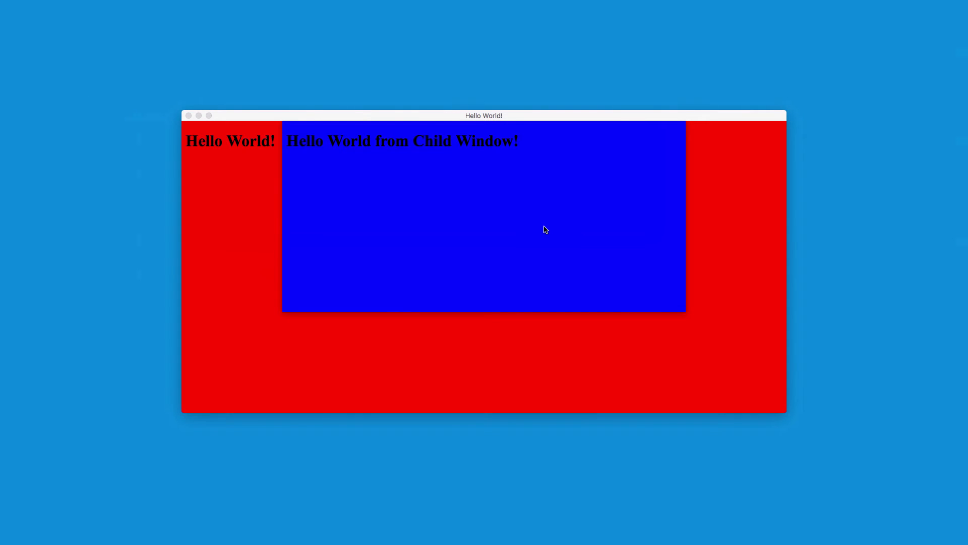
mouse_move(628, 120)
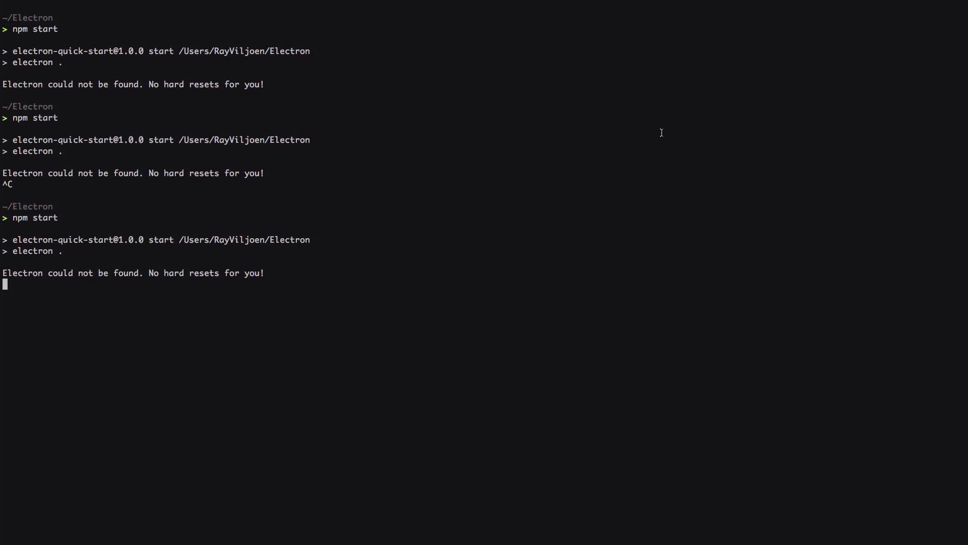
Stop the running Electron app with Ctrl+C in the terminal.
key("ctrl+c")
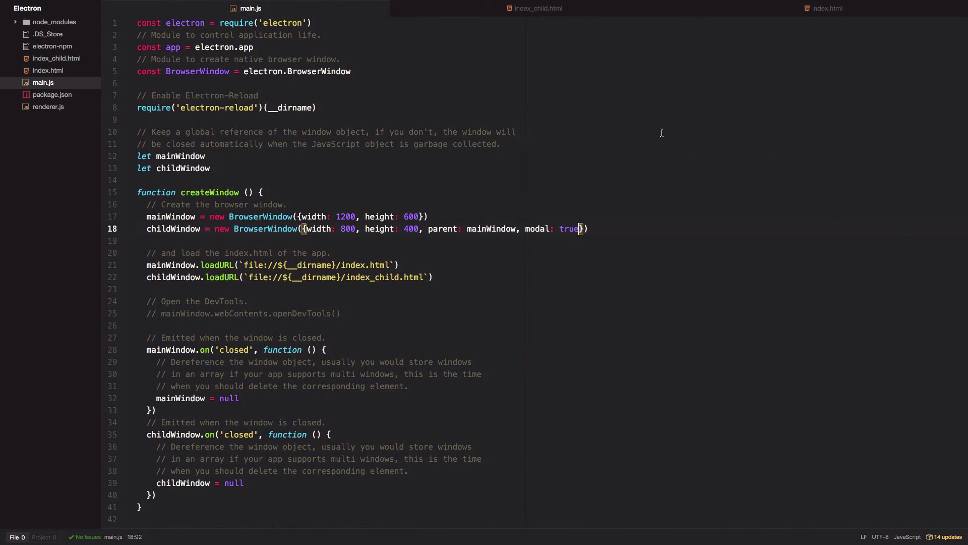
Create the child window with show: false and call childWindow.show() once ready-to-show fires.
type(", show: false")
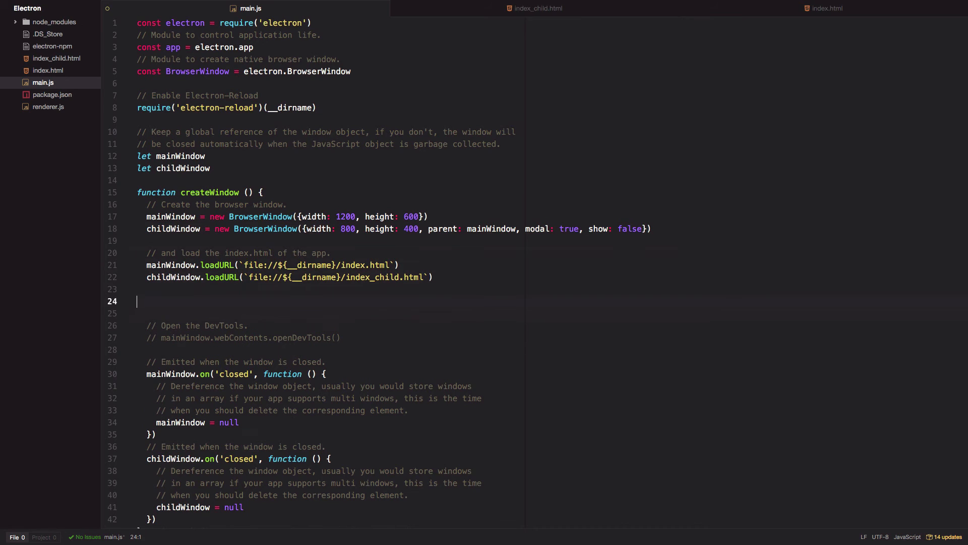
type("childWindow")
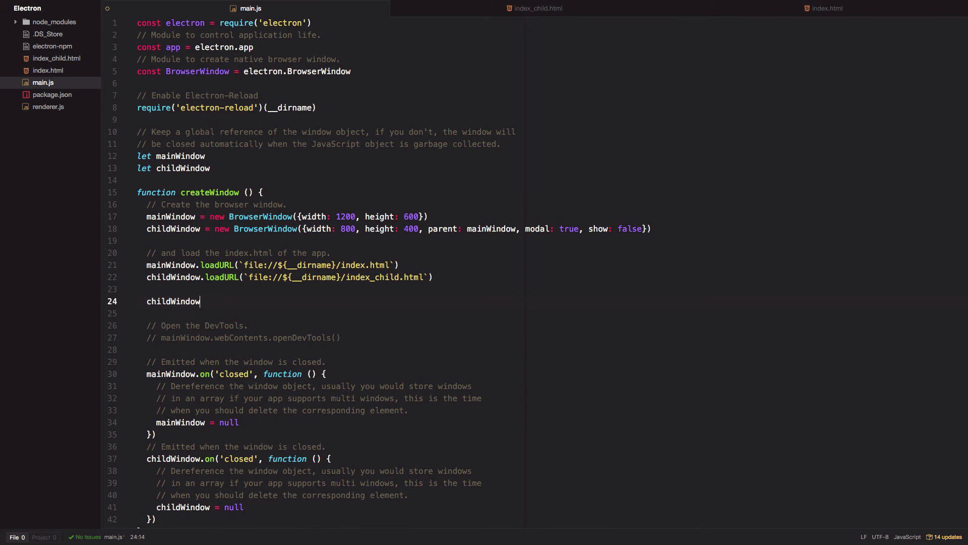
type(".once()")
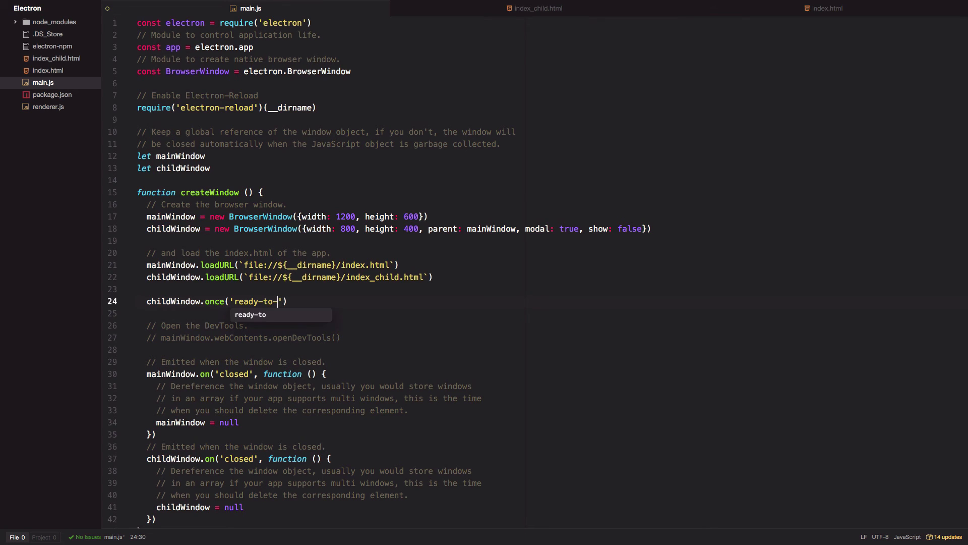
type("show', (")
type("c")
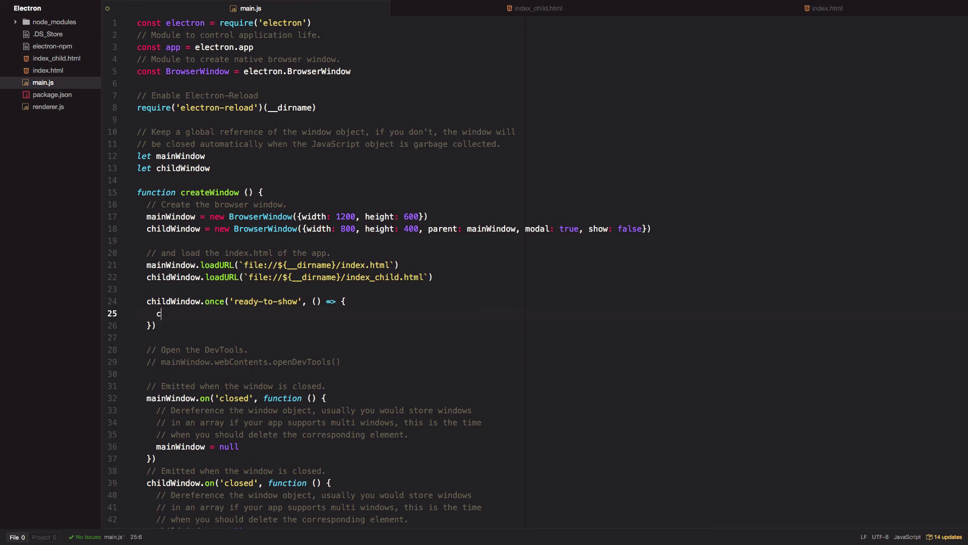
type("hildWindow.")
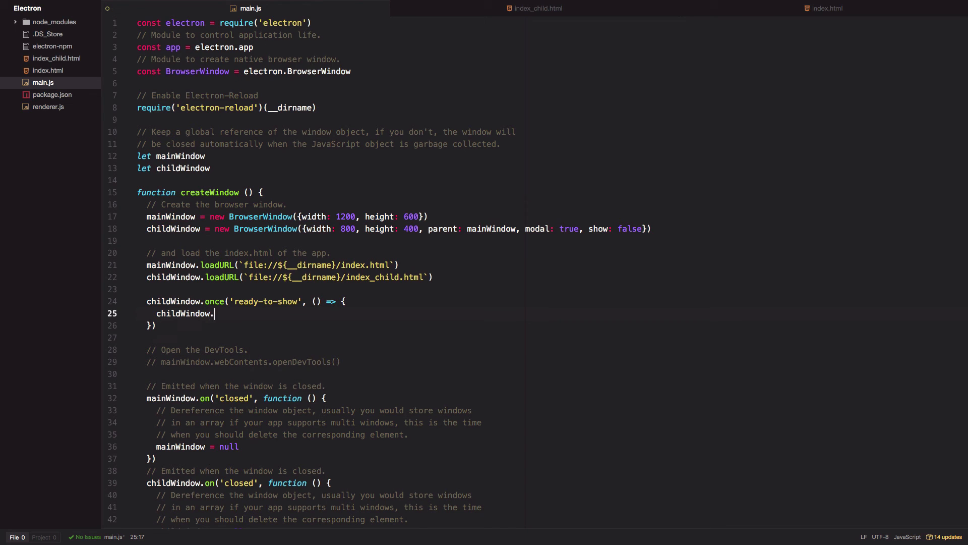
type("show()")
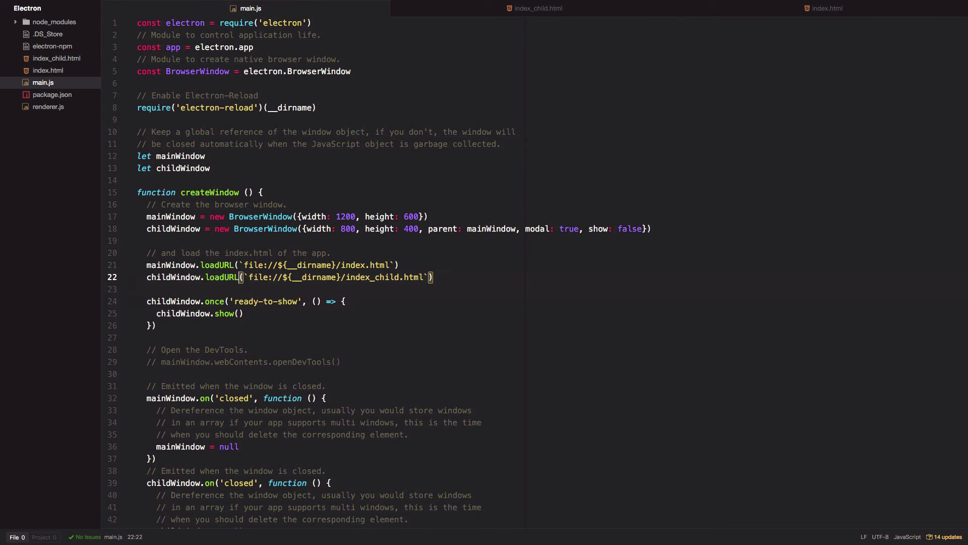
Change the child window's loadURL to stackacademy.tv.
type("sta`")
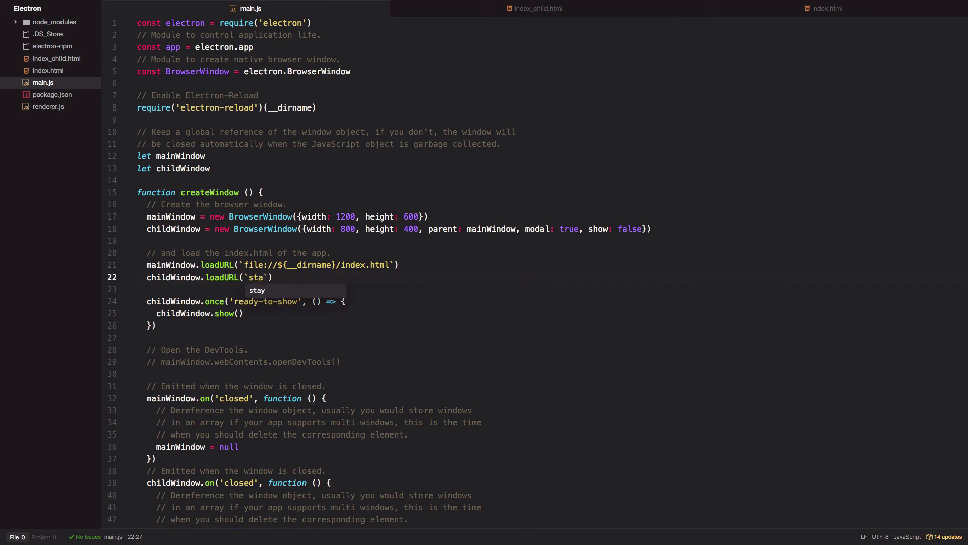
type("ckacademy")
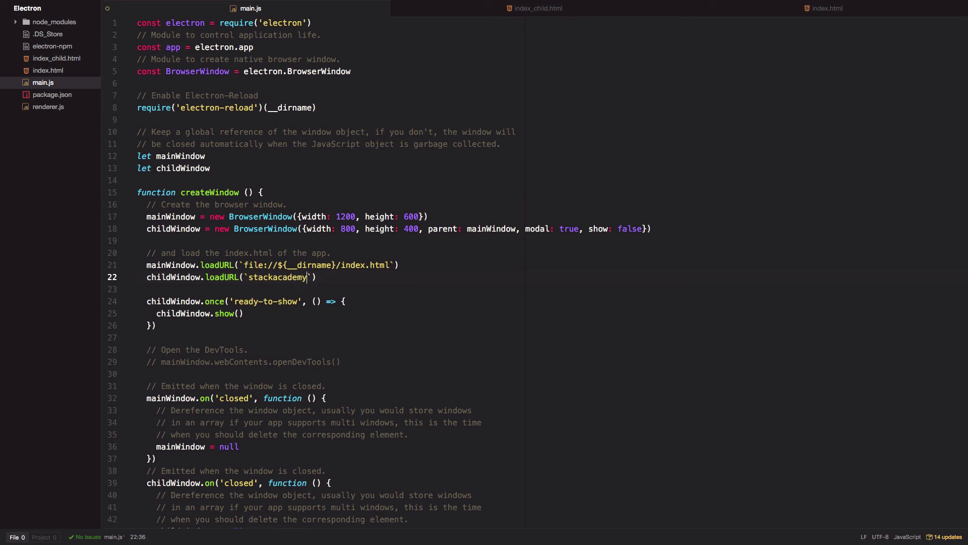
type(".tv")
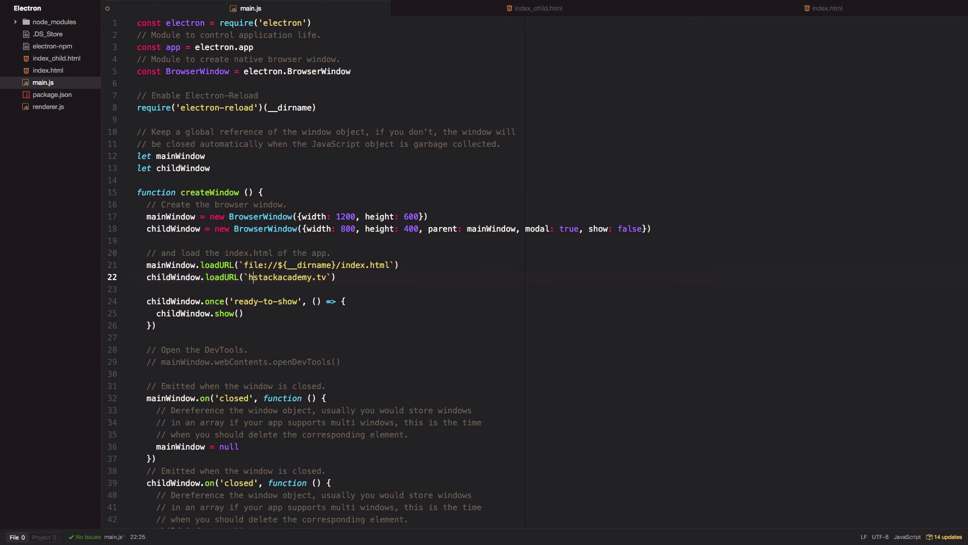